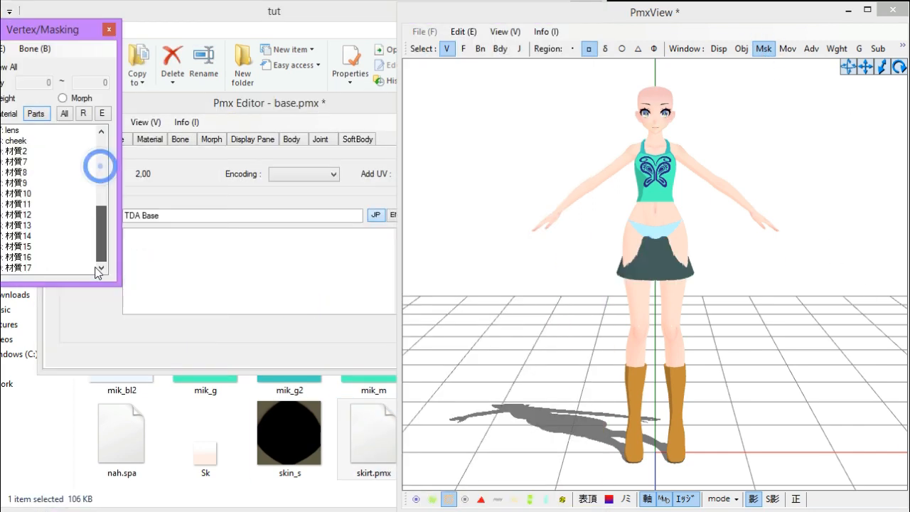
Scroll the Vertex/Masking material list before previewing the finished model
left_click(25, 257)
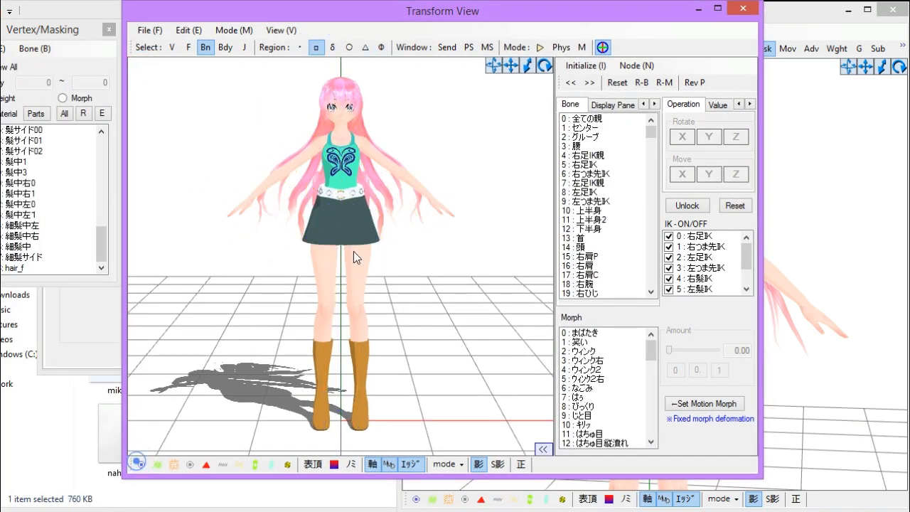
Close the Transform View preview and return to the main model view
left_click(541, 47)
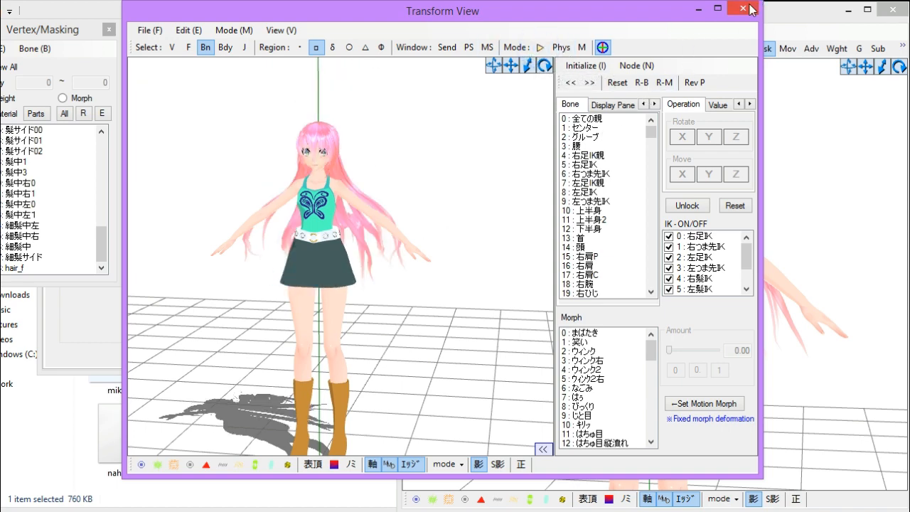
left_click(746, 8)
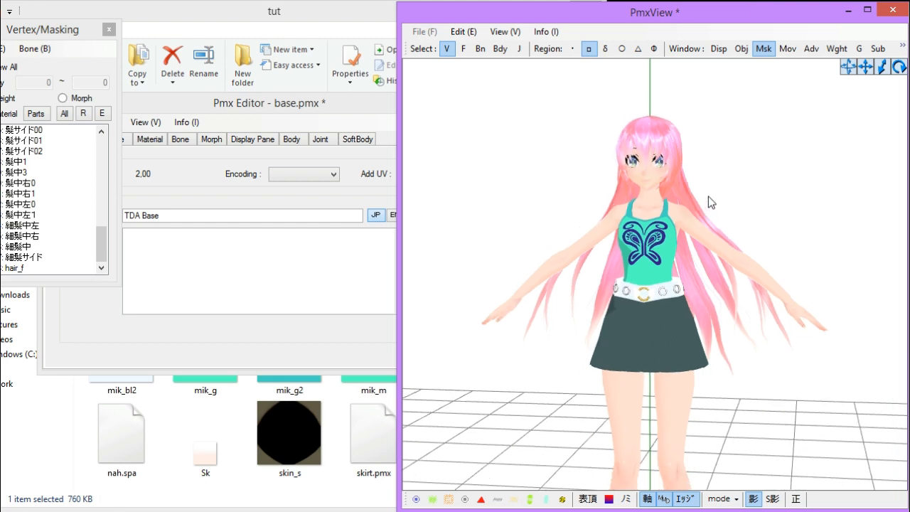
mouse_move(694, 347)
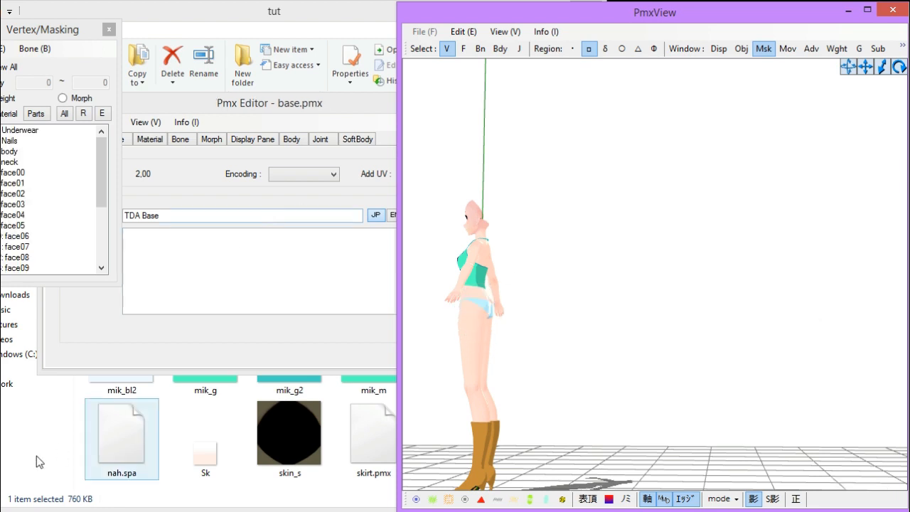
Load skirt.pmx, pick its materials, and enable Bn, Bdy and J selection
left_click(370, 433)
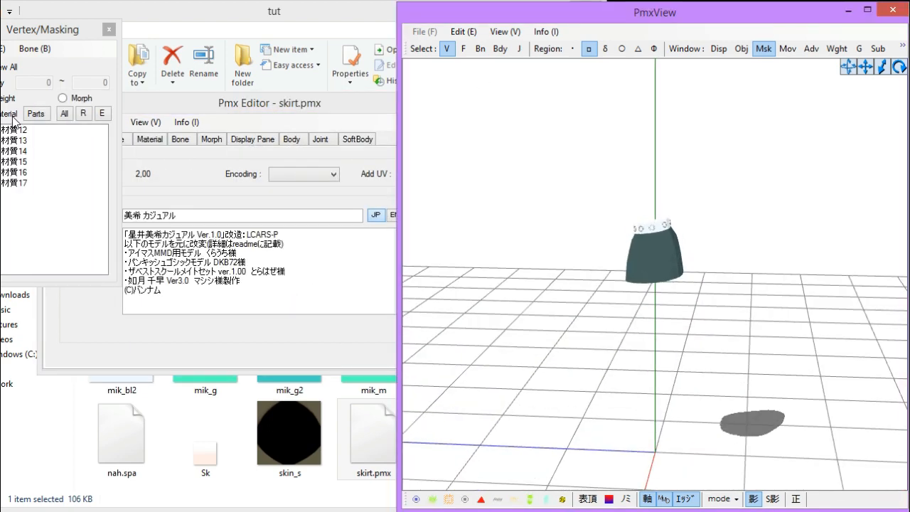
right_click(14, 150)
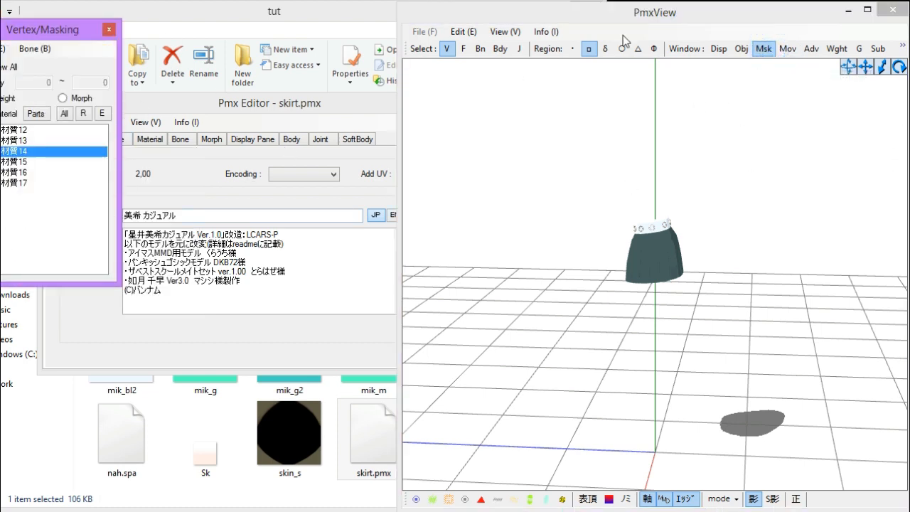
right_click(14, 140)
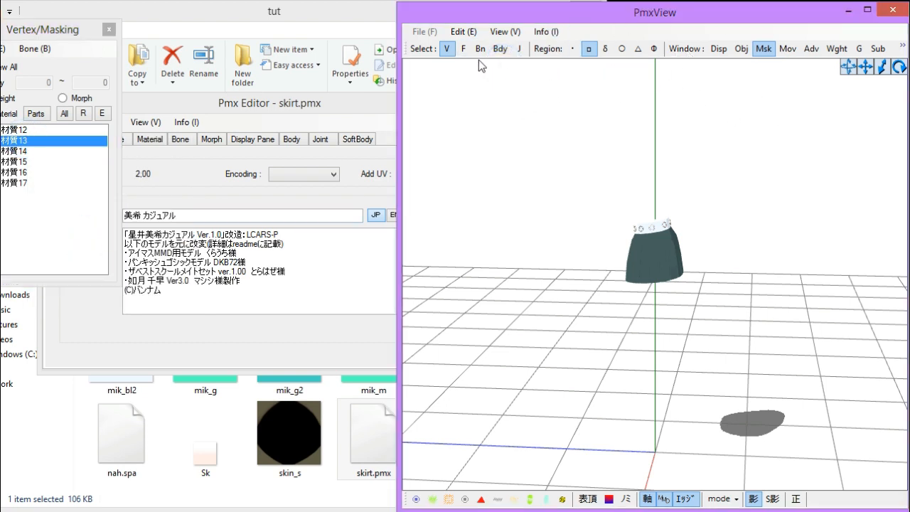
left_click(501, 49)
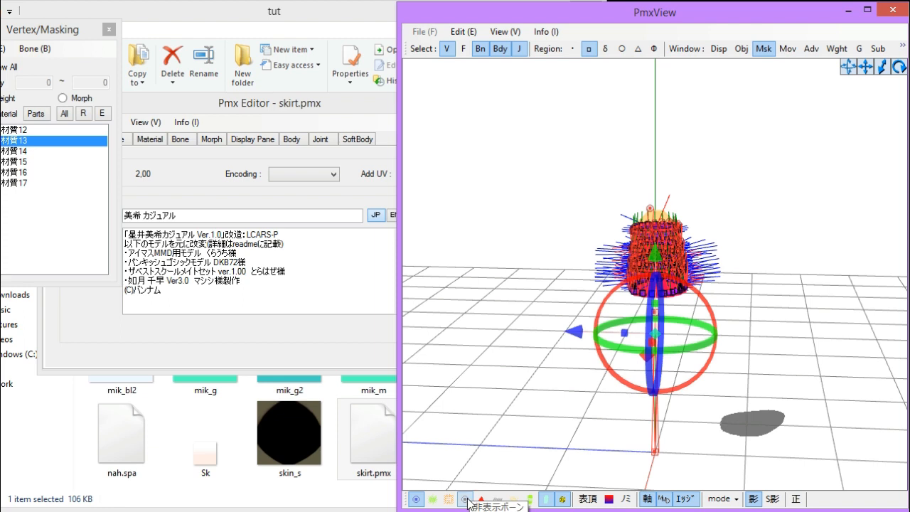
mouse_move(517, 142)
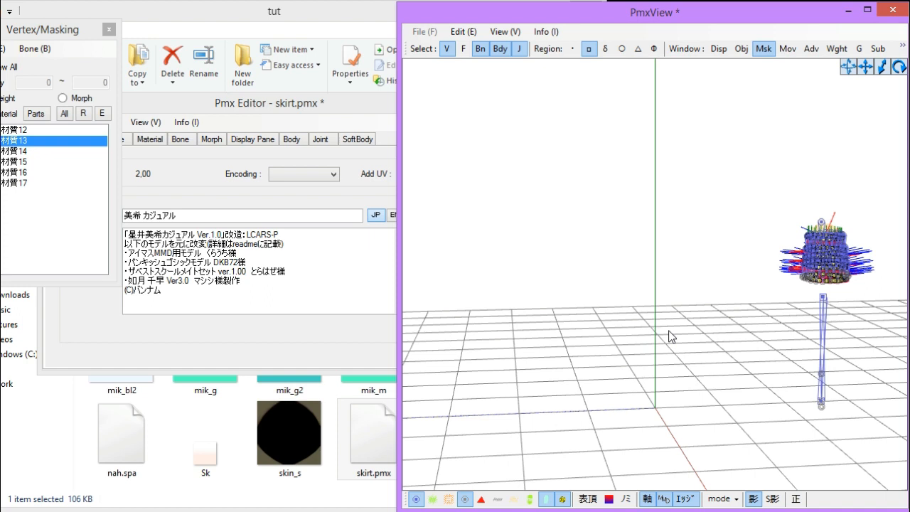
mouse_move(595, 291)
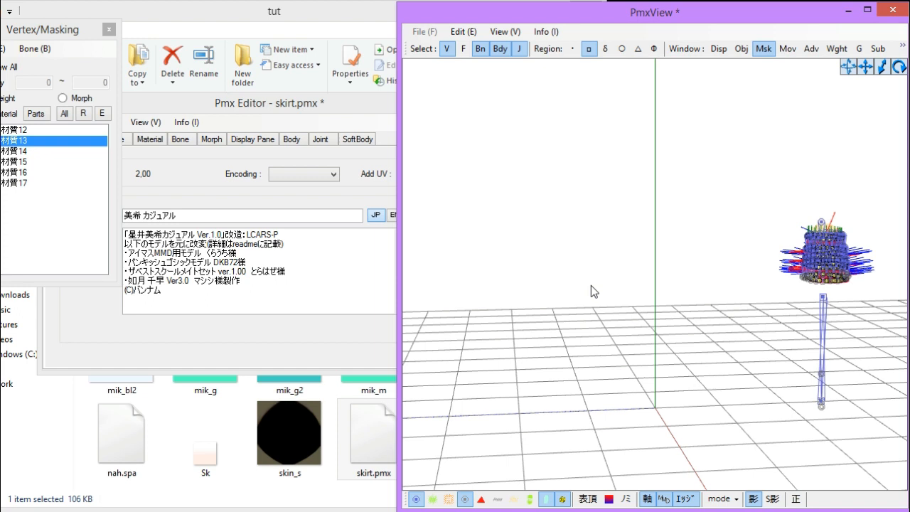
mouse_move(423, 503)
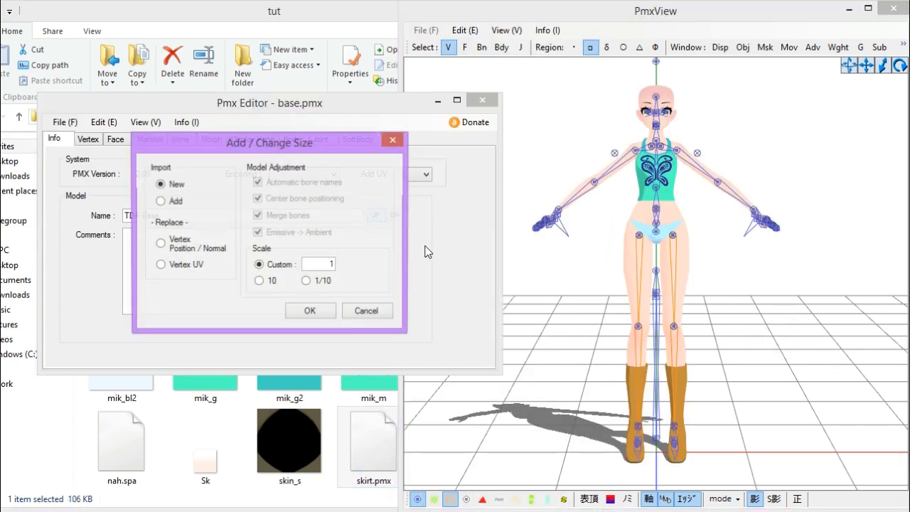
Confirm adding skirt.pmx into base.pmx and show the Vertex/Masking list
left_click(310, 310)
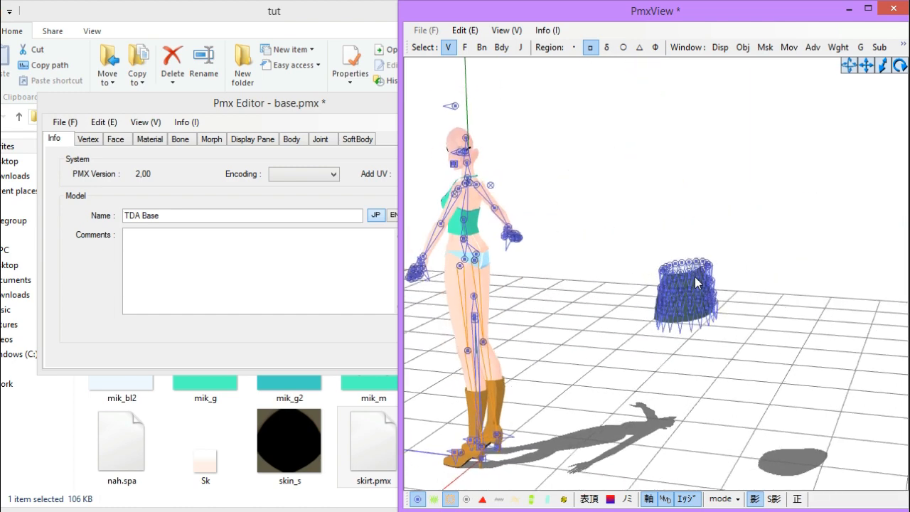
left_click(765, 47)
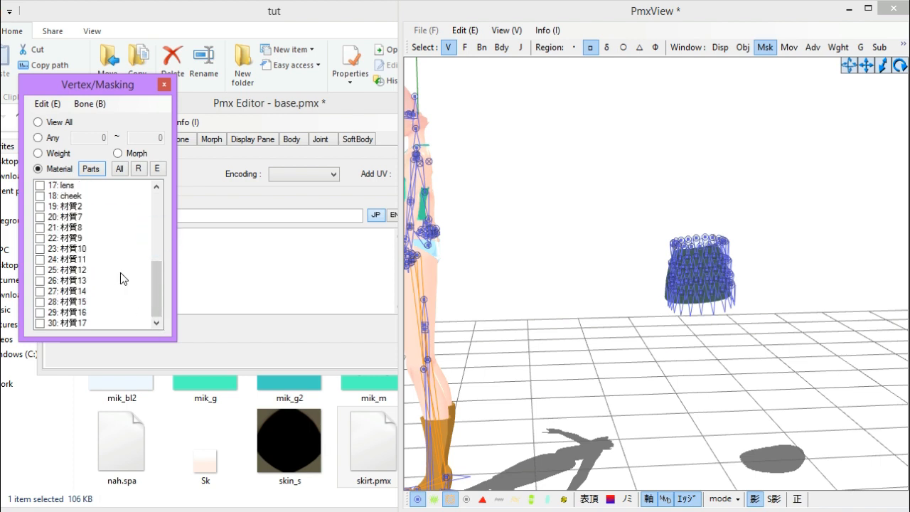
Tick only the skirt's materials 25–30 in the masking list
left_click(64, 290)
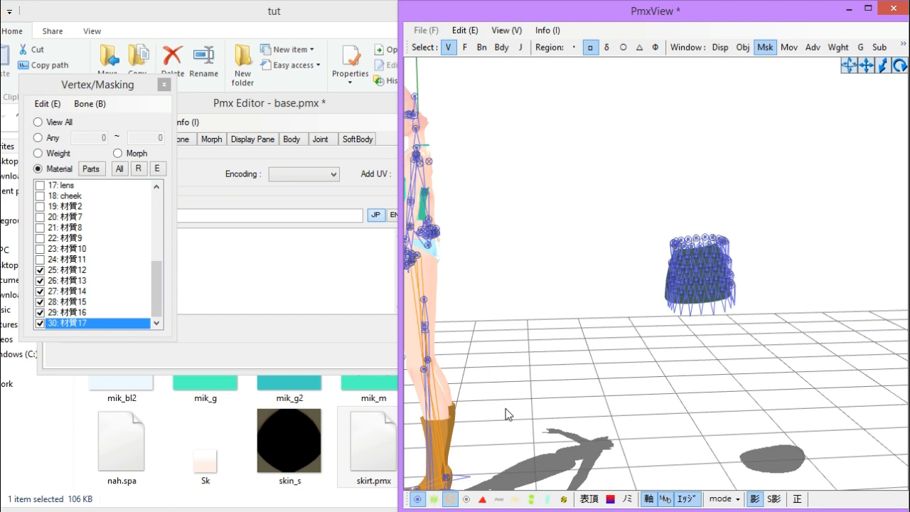
mouse_move(482, 47)
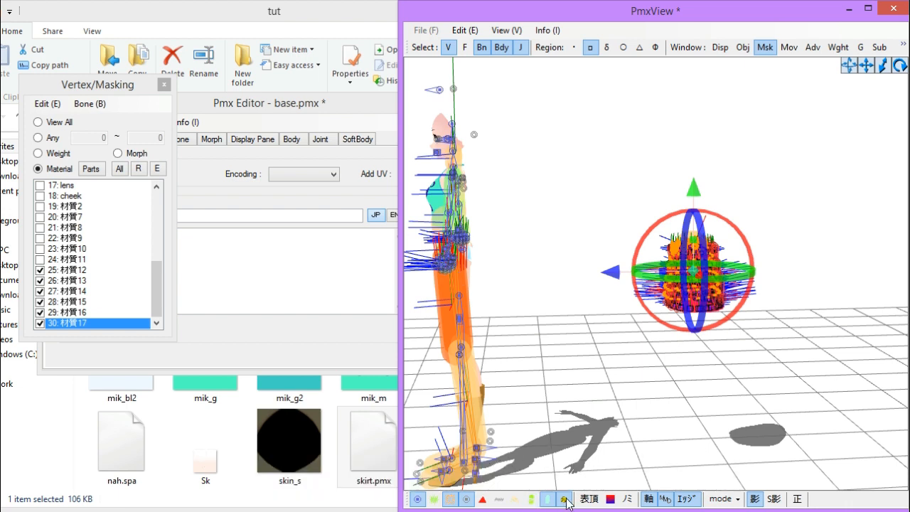
Switch the gizmo to 移動 (Move) and drag the skirt down onto the model's hips
left_click(562, 498)
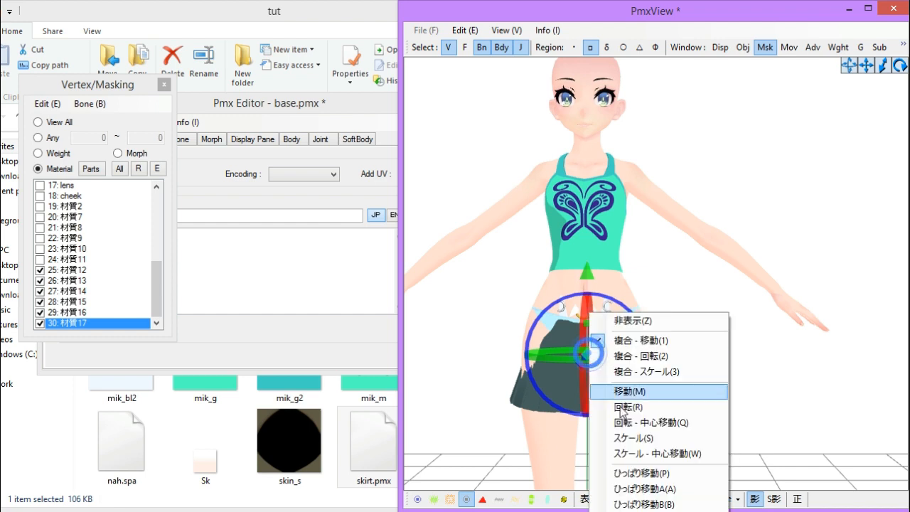
left_click(628, 391)
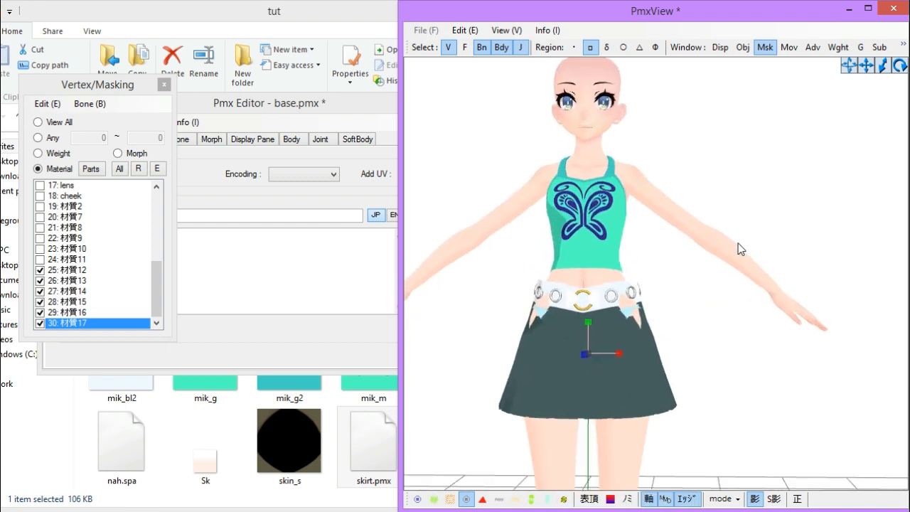
left_click(586, 275)
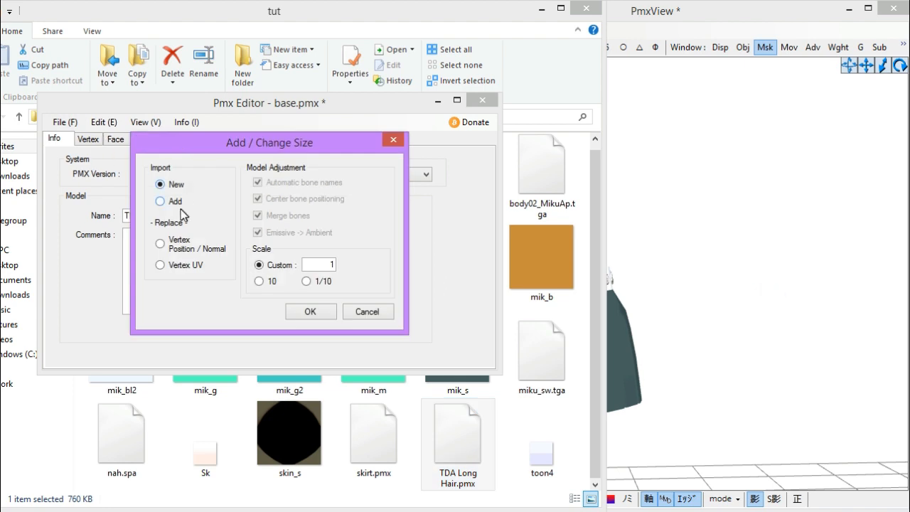
Choose Add so TDA Long Hair.pmx joins the base model rather than replacing it
left_click(310, 312)
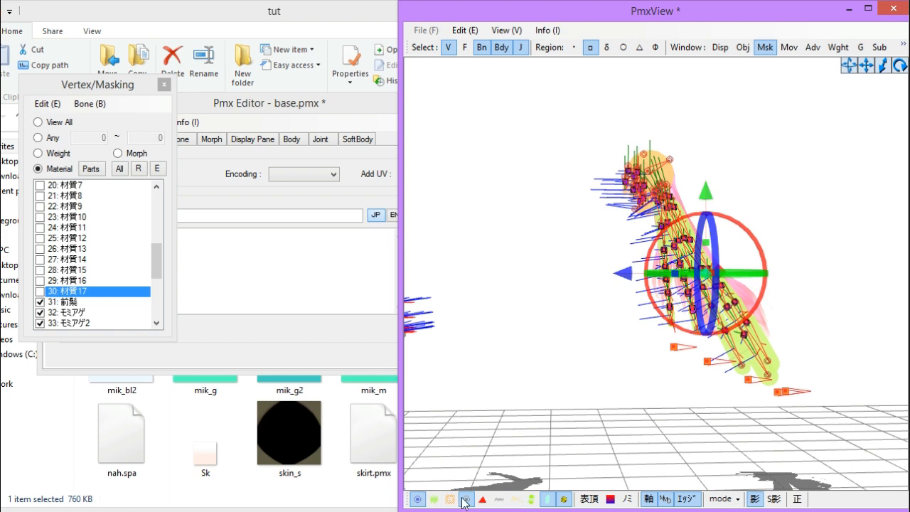
mouse_move(463, 501)
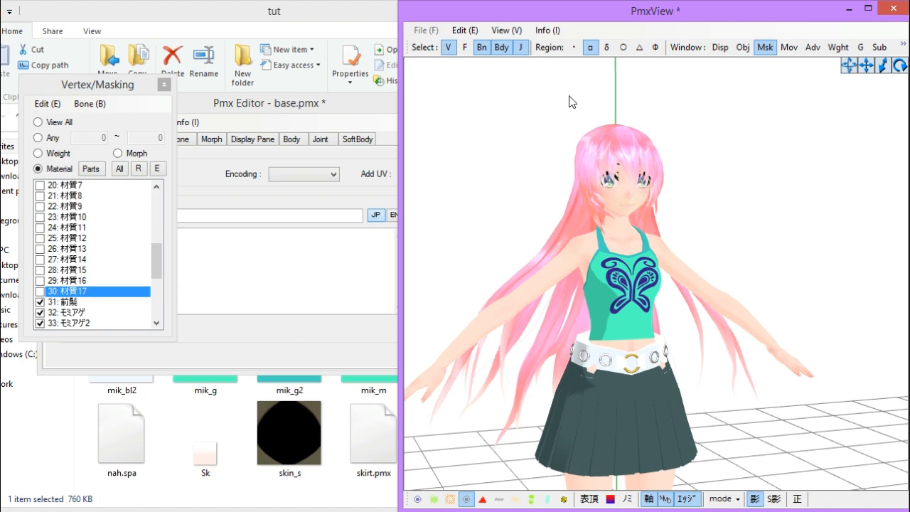
With the pink hair placed on the head, bring up the pose preview of the full model
left_click(556, 301)
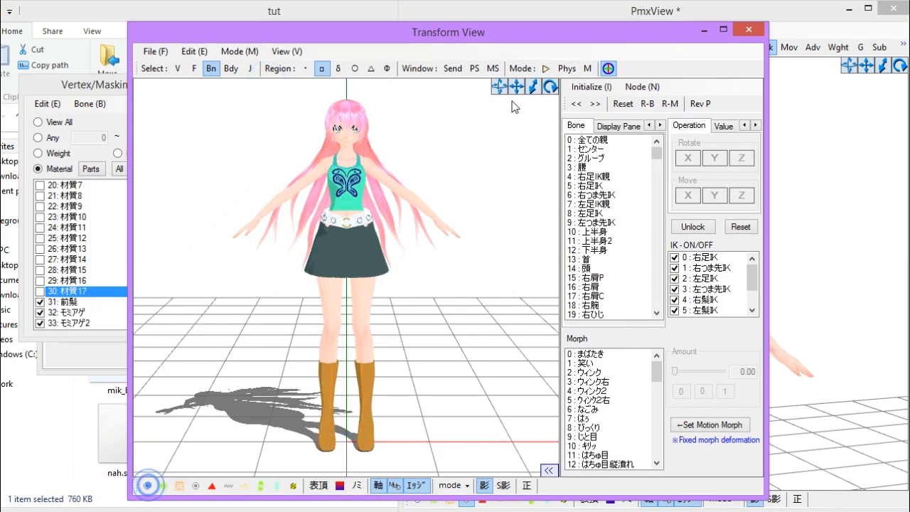
left_click(547, 68)
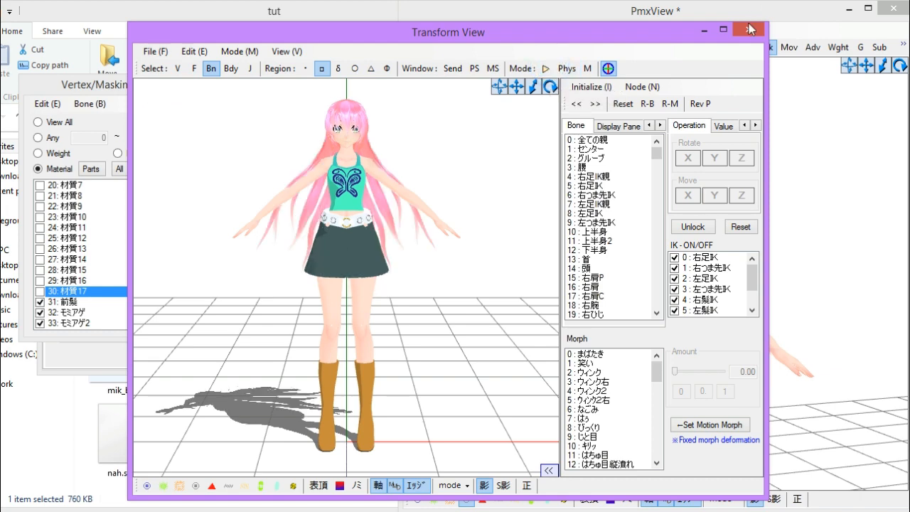
left_click(748, 28)
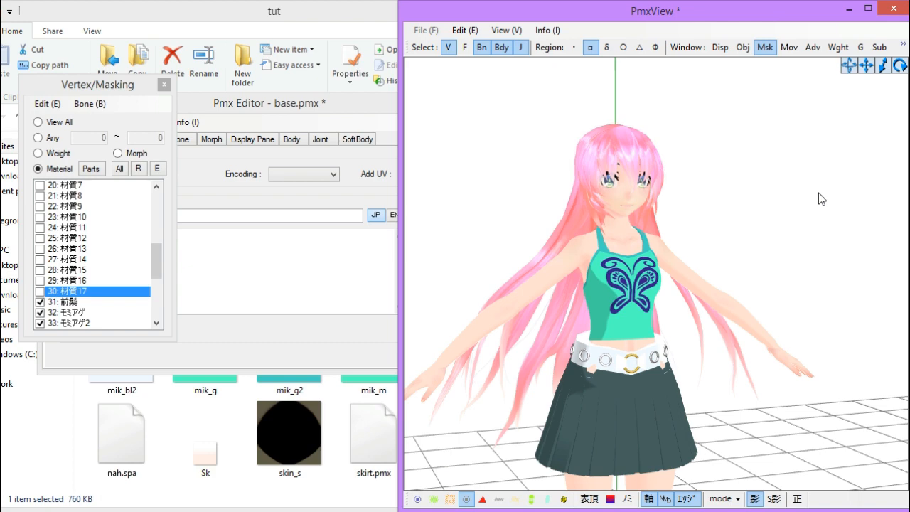